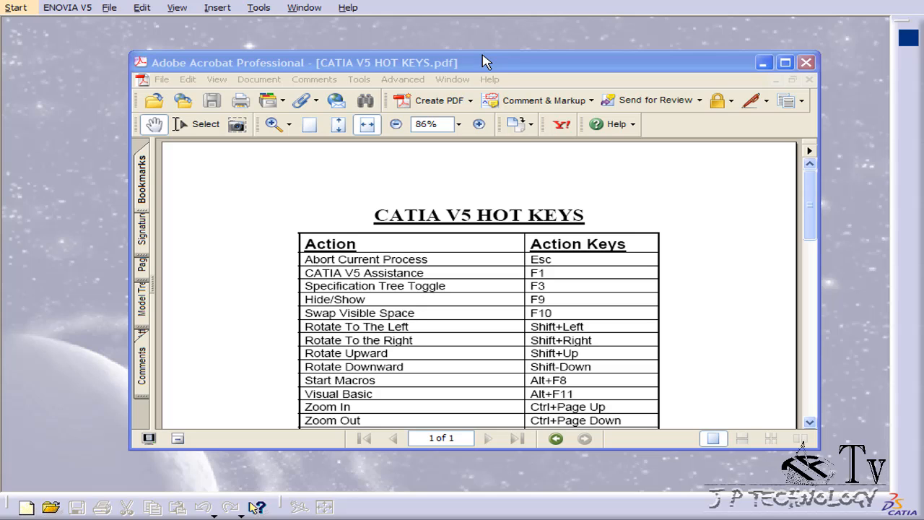
- Scroll through the CATIA V5 HOT KEYS.pdf in Acrobat, then close it to reveal the CATIA workspace
scroll(down, 3)
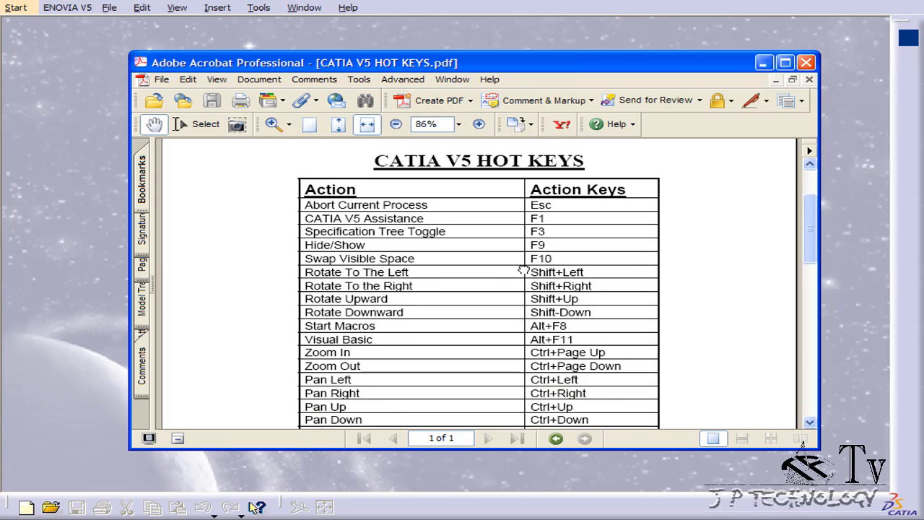
scroll(down, 3)
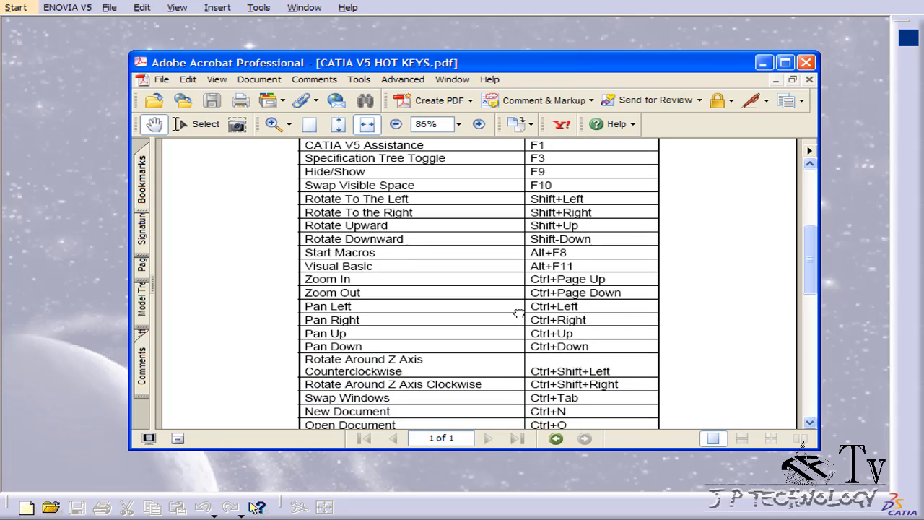
scroll(down, 3)
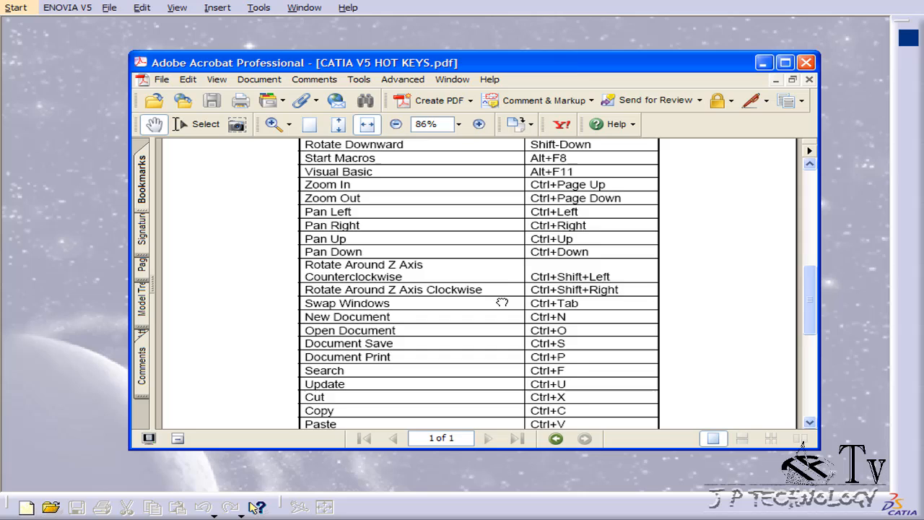
scroll(down, 3)
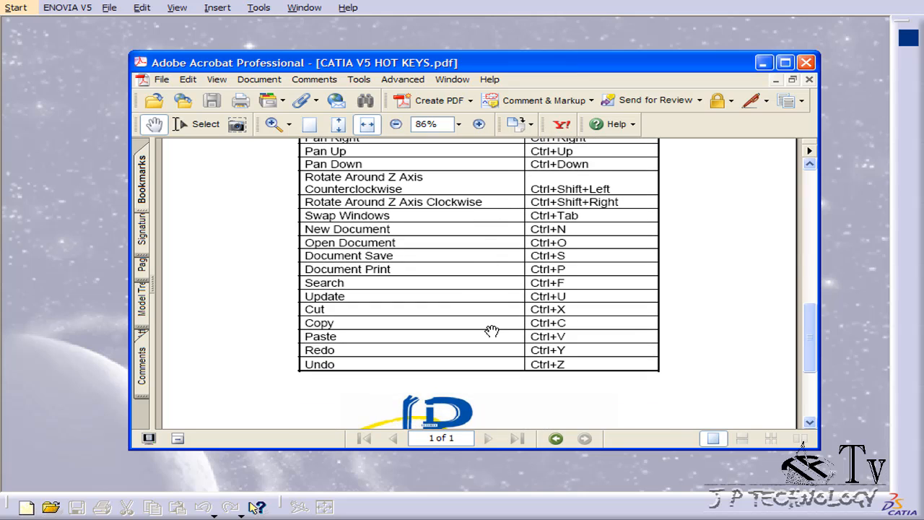
scroll(down, 3)
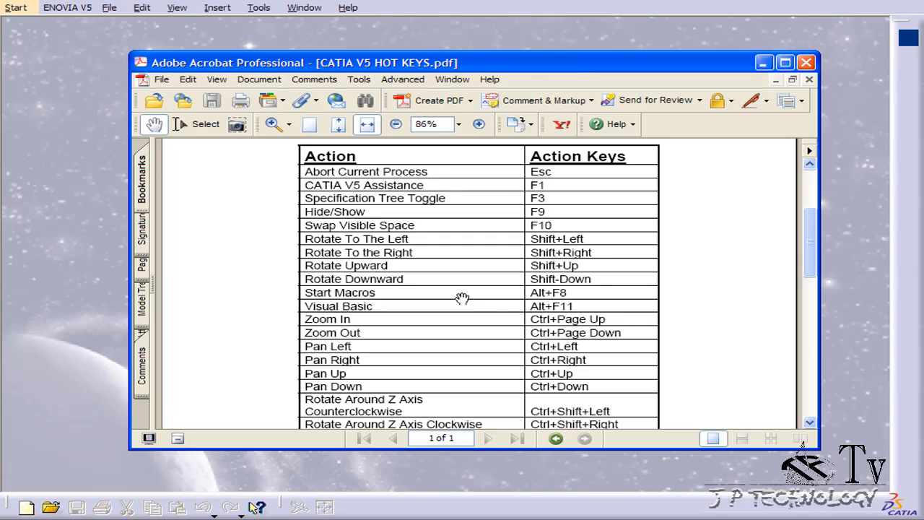
mouse_move(460, 306)
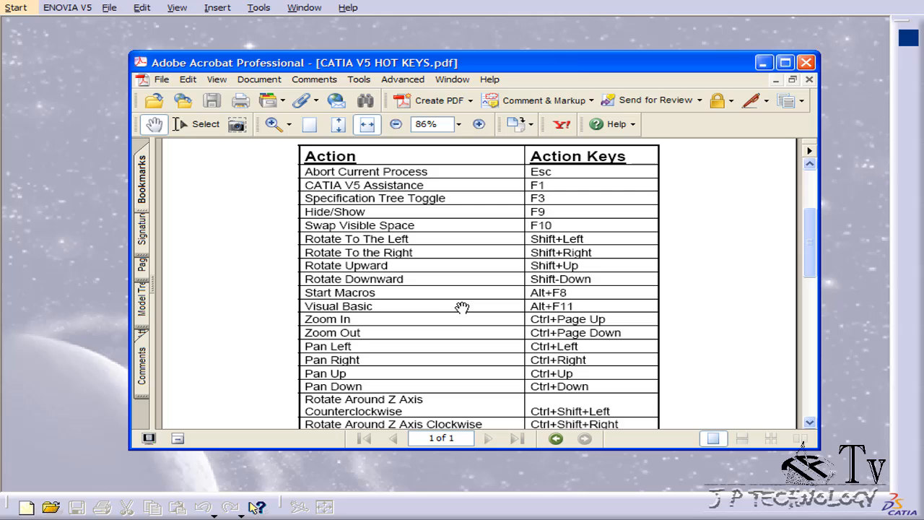
scroll(down, 3)
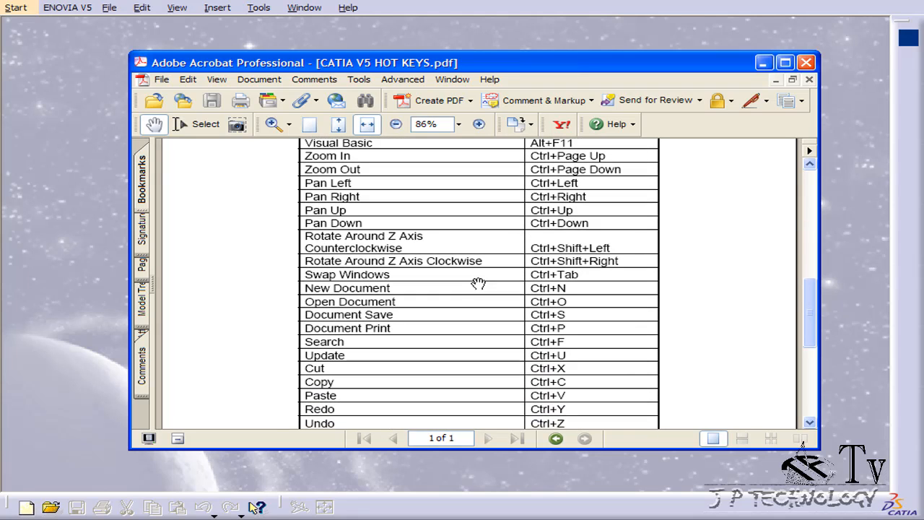
mouse_move(470, 289)
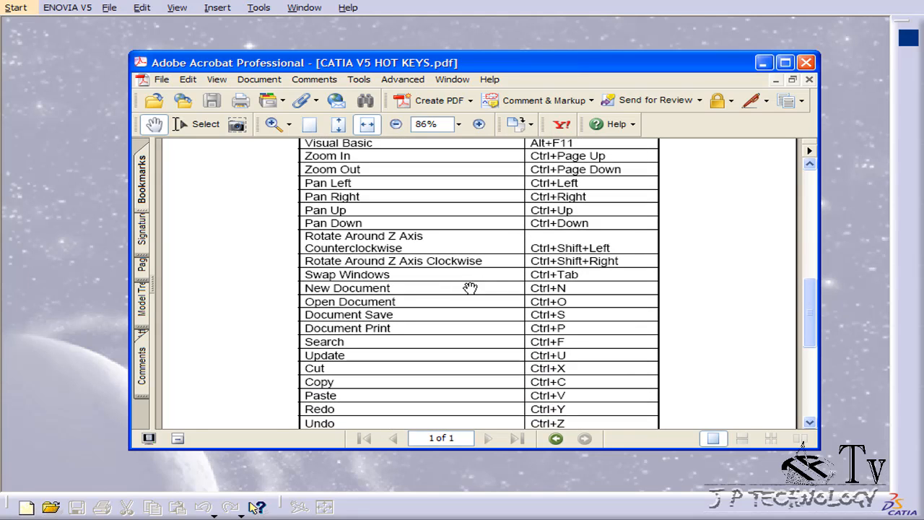
mouse_move(531, 295)
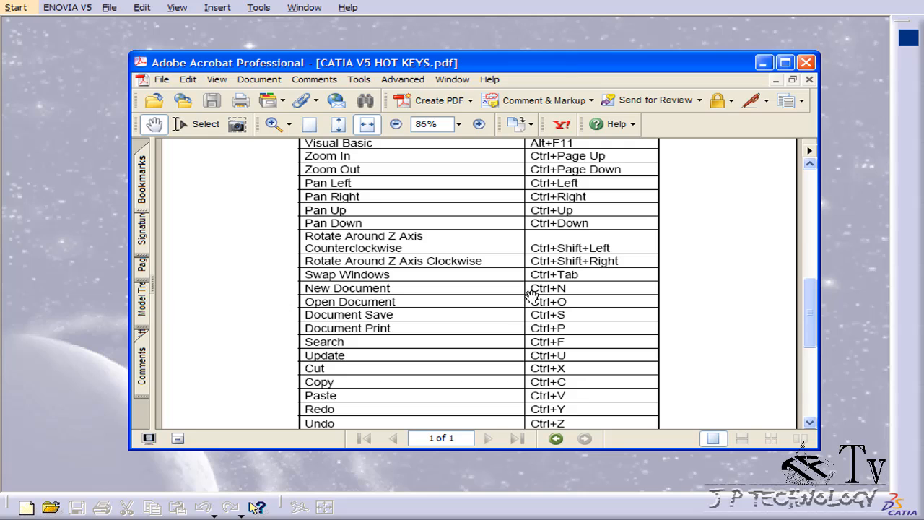
mouse_move(546, 326)
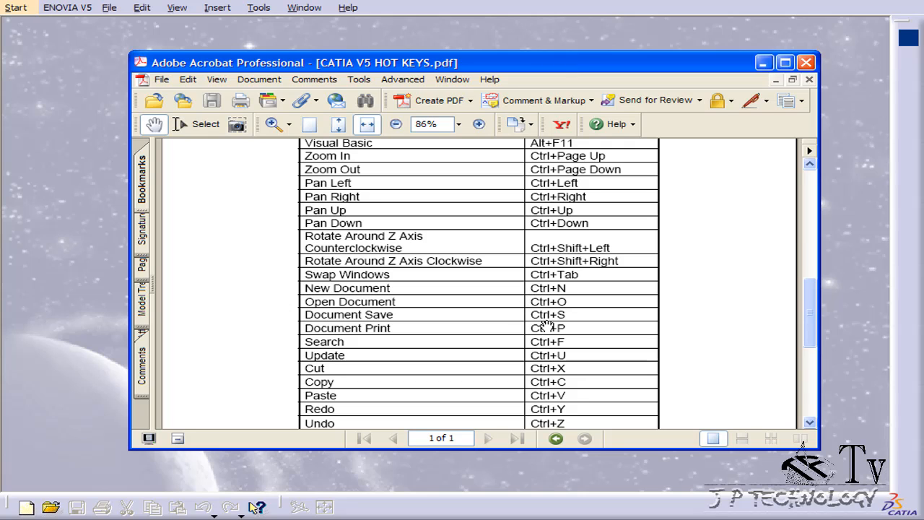
click(805, 62)
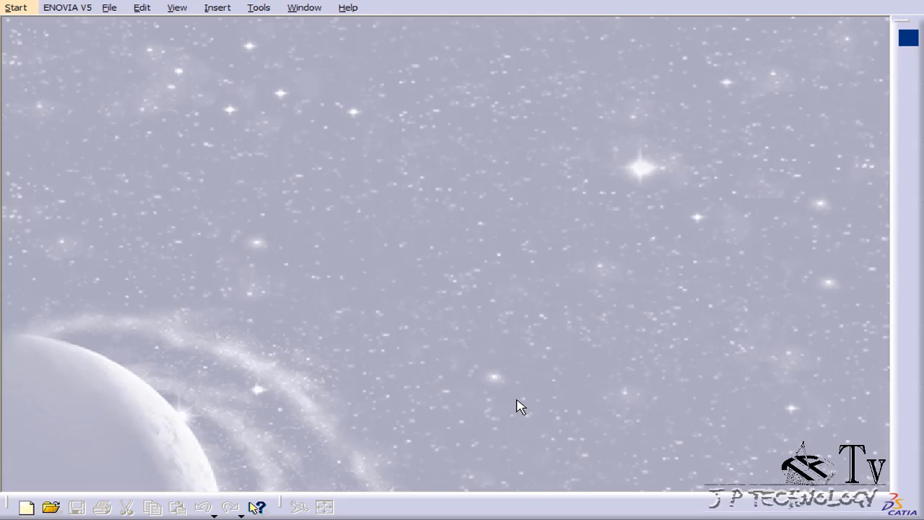
- Create a new Part document via Ctrl+N, accepting the default name Part1
click(26, 506)
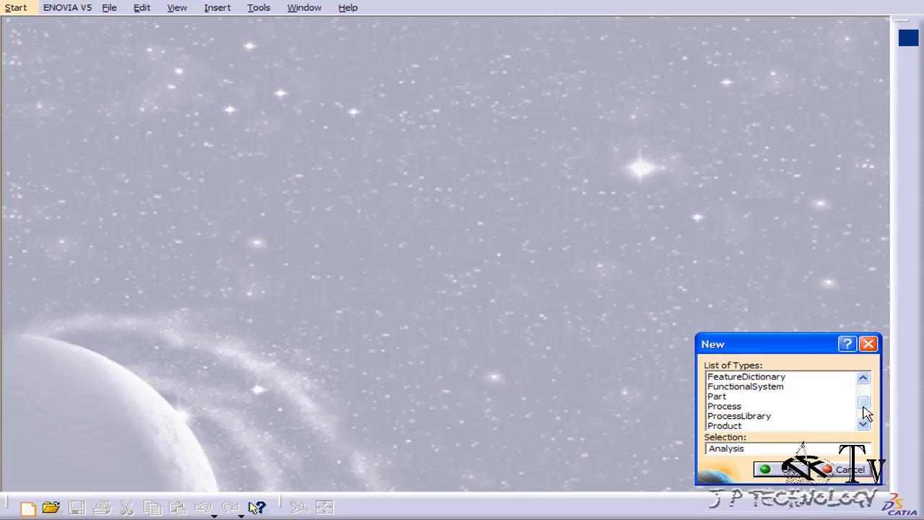
click(767, 469)
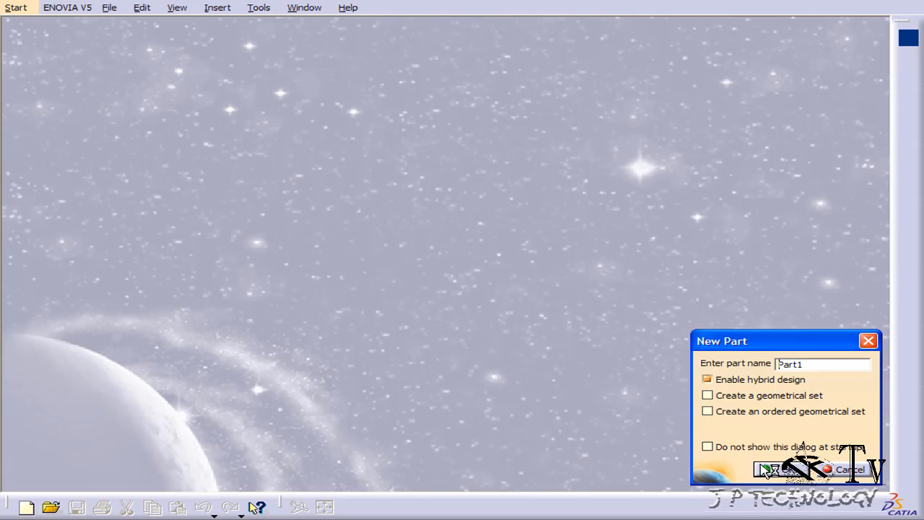
click(768, 469)
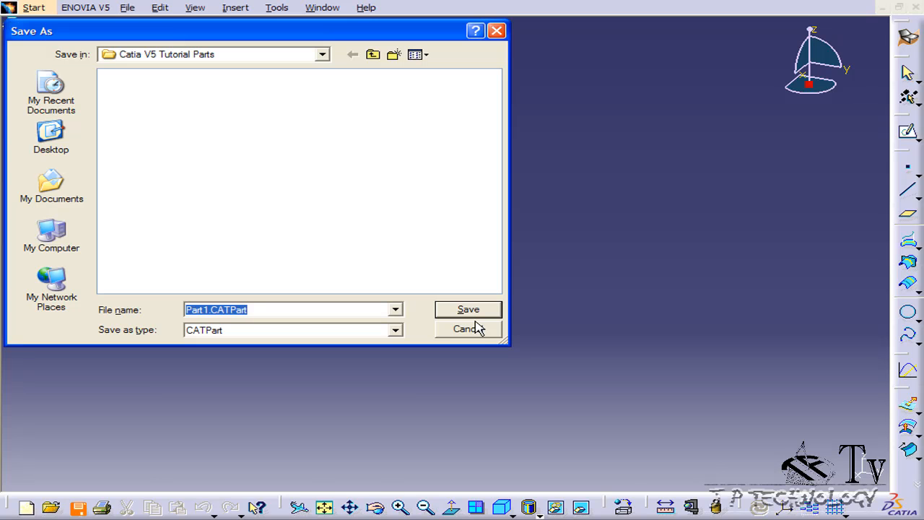
- Save the part as Part1.CATPart in the Catia V5 Tutorial Parts folder
click(467, 309)
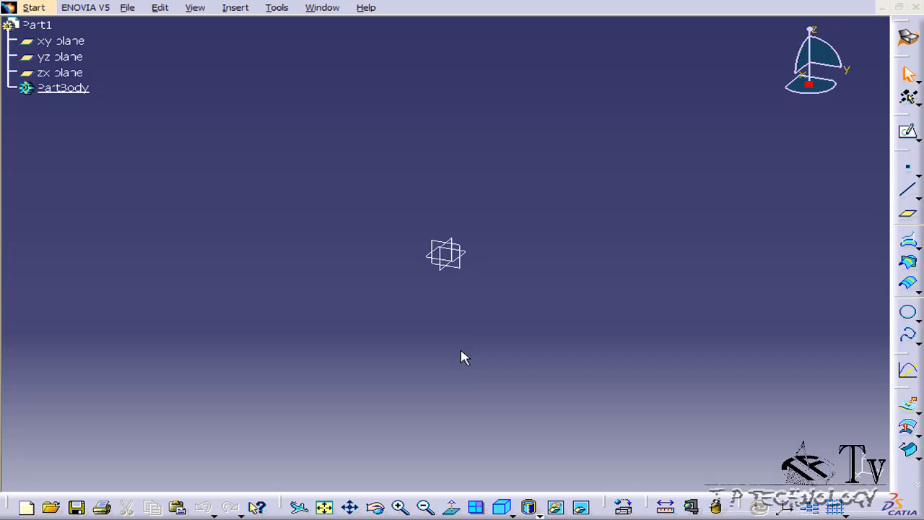